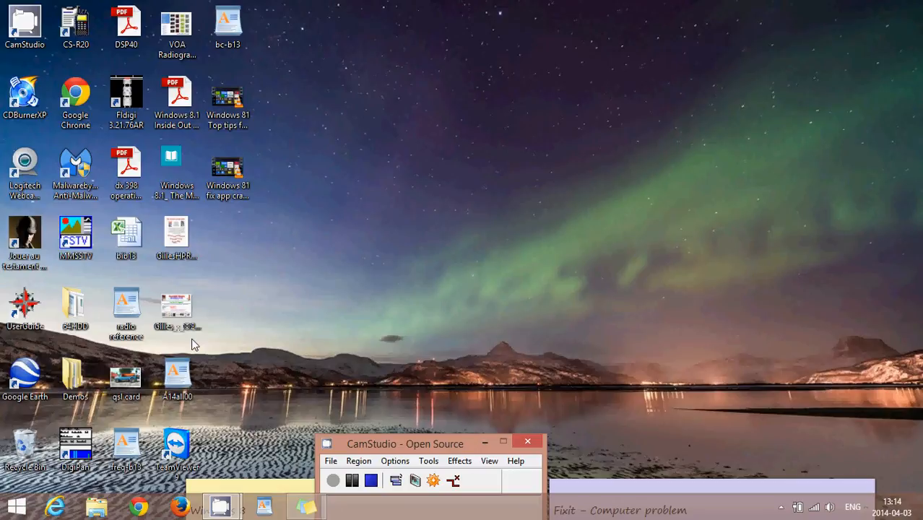
mouse_move(288, 402)
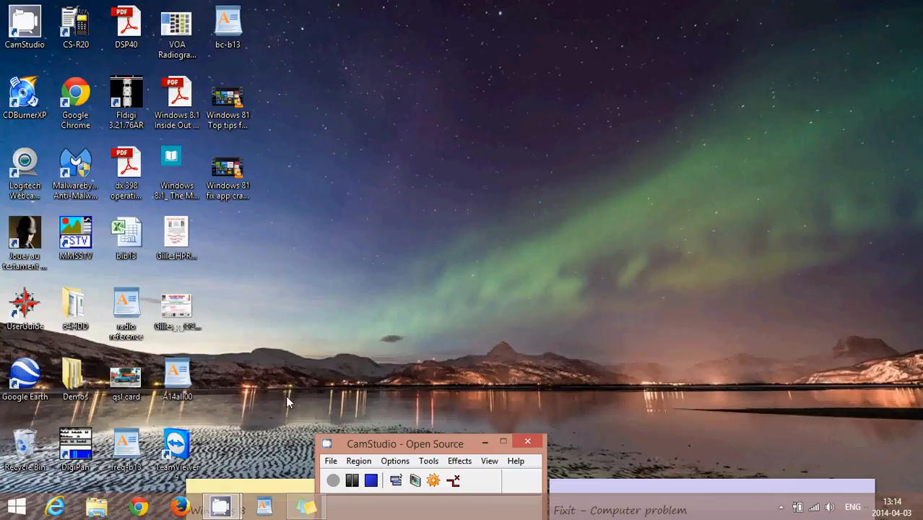
mouse_move(302, 395)
text(word)
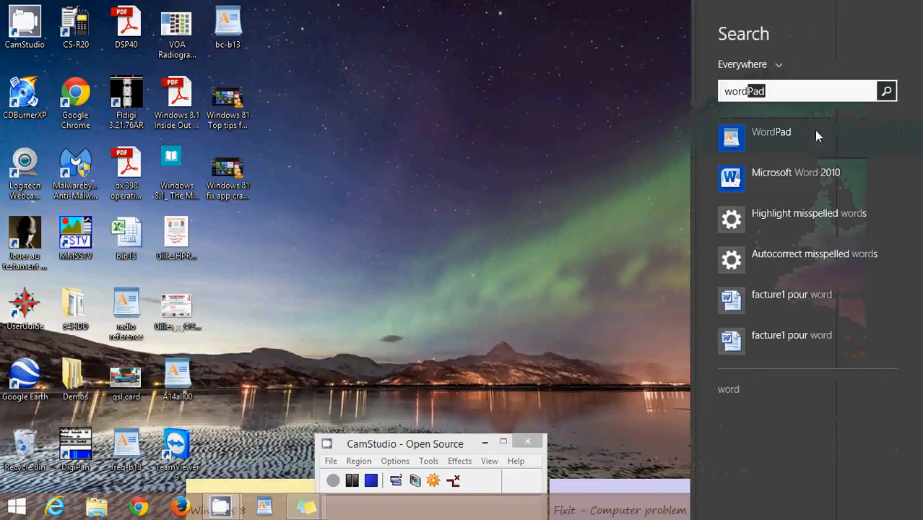
Step: Launch Microsoft Word 2010 from the 'word' search results to get a blank document
click(455, 231)
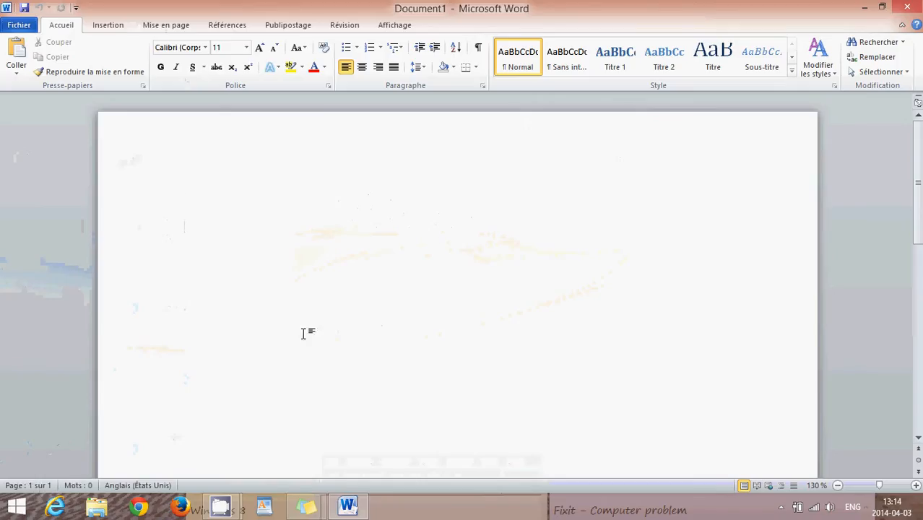
Step: Open Chrome maximized, search Google for 'flowers', and open the Flower - Wikipedia article
click(138, 507)
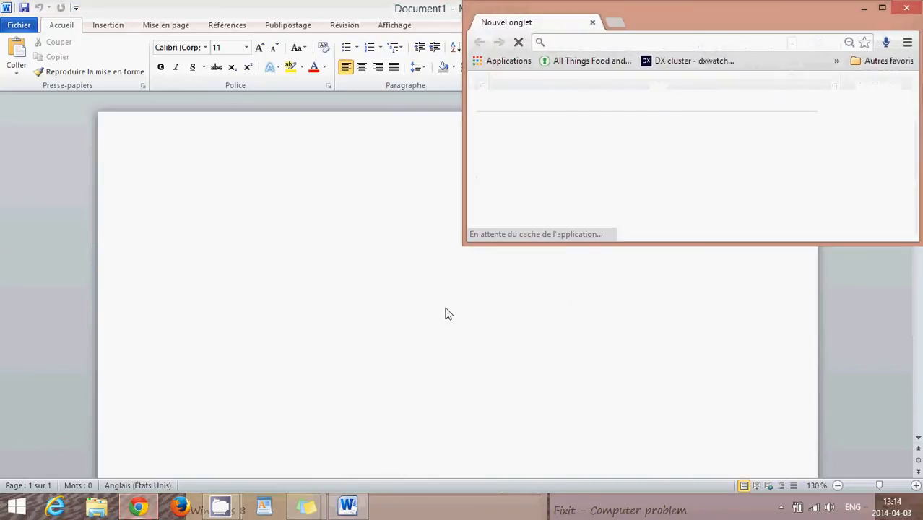
click(882, 8)
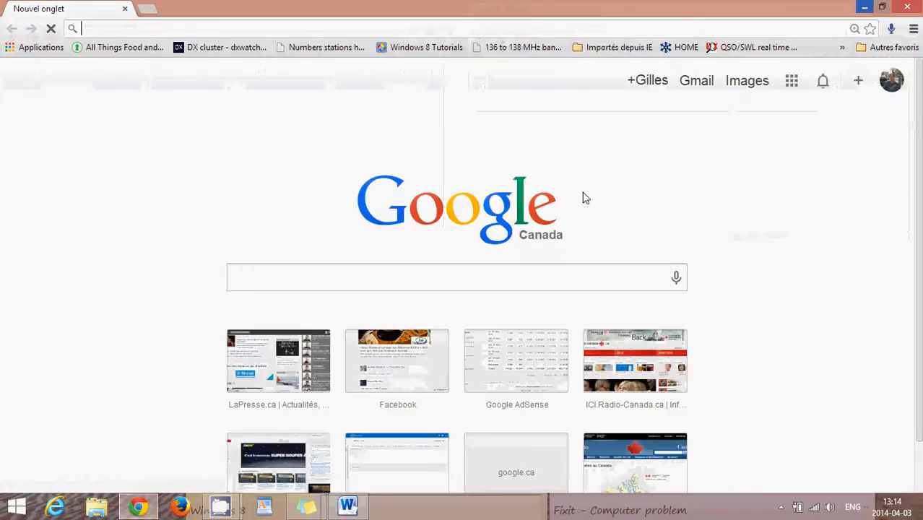
click(445, 277)
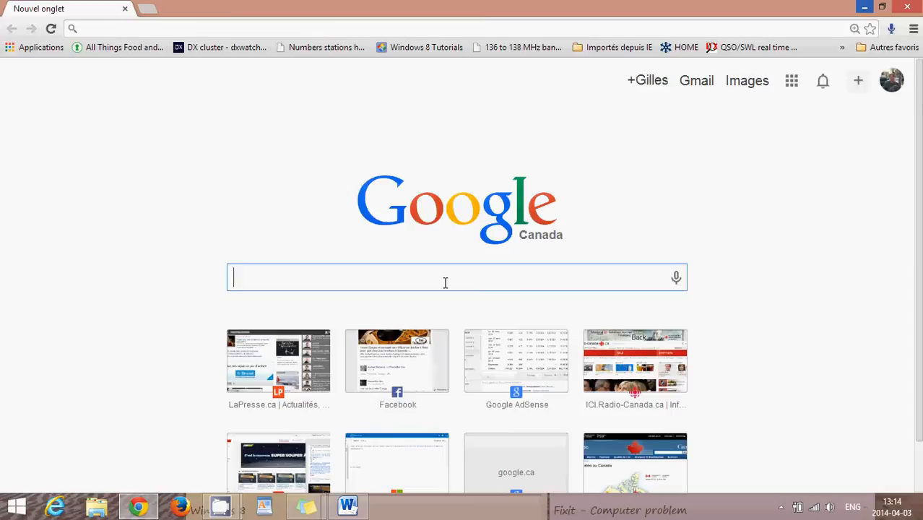
key(Return)
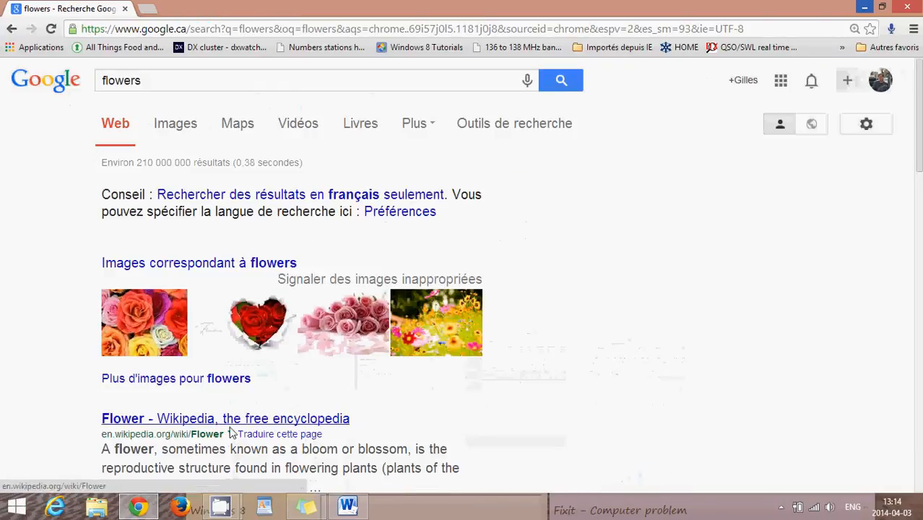
click(225, 419)
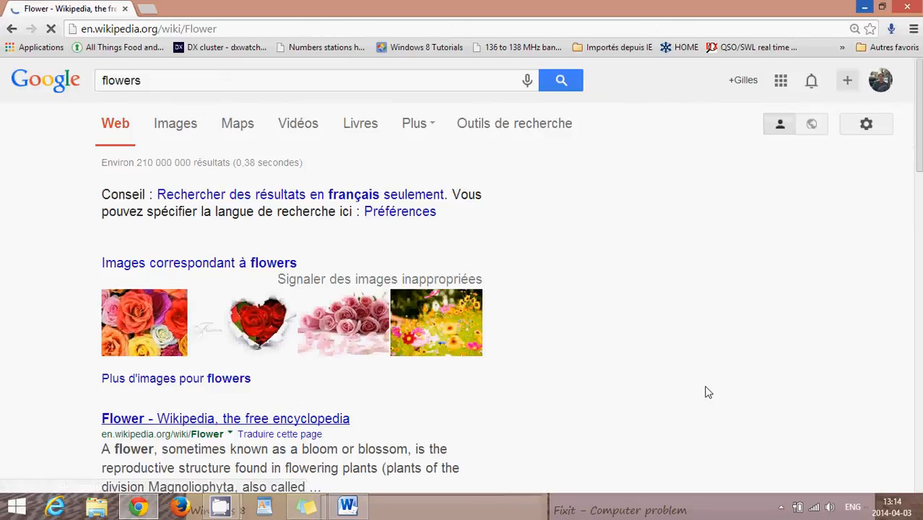
click(225, 419)
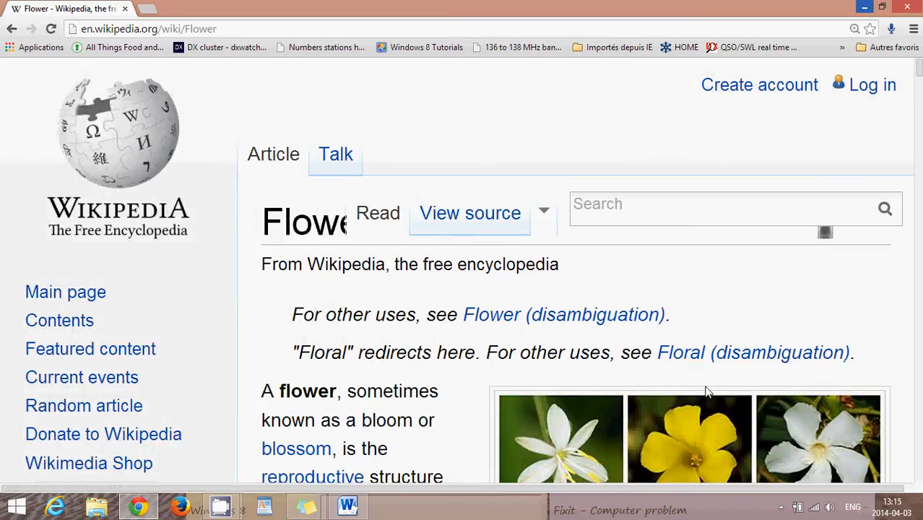
mouse_move(638, 352)
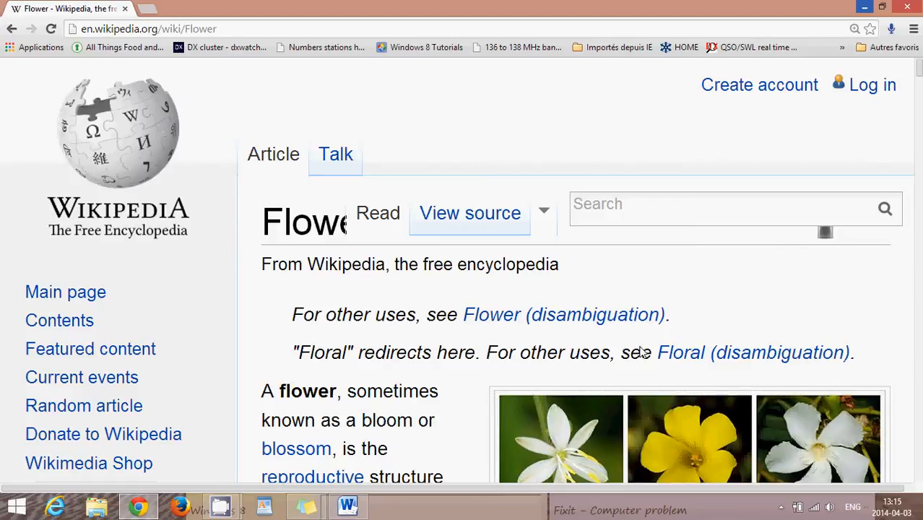
mouse_move(508, 117)
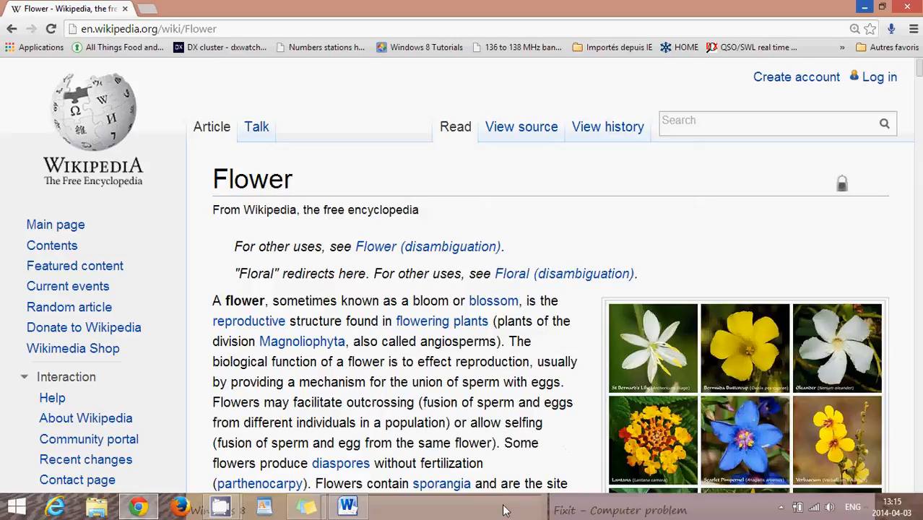
Step: Bring up the taskbar context menu from an empty area of the taskbar
right_click(505, 506)
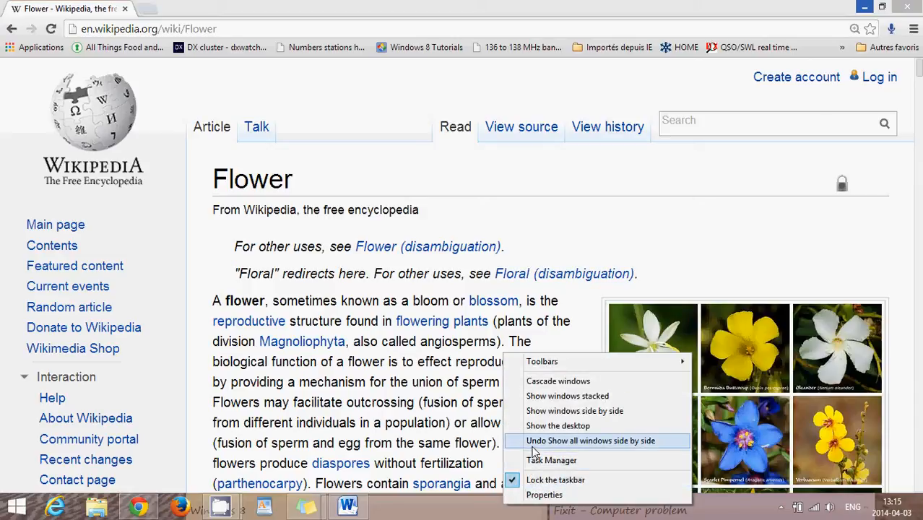
mouse_move(542, 440)
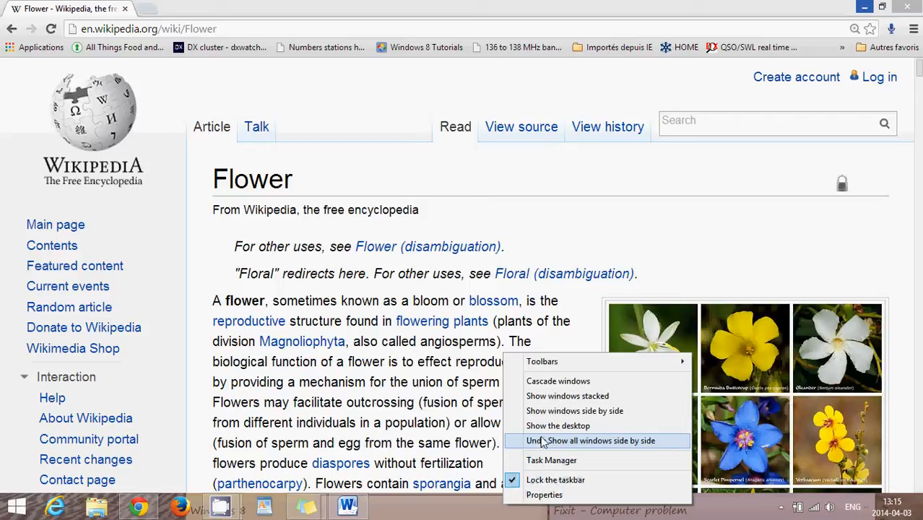
mouse_move(574, 411)
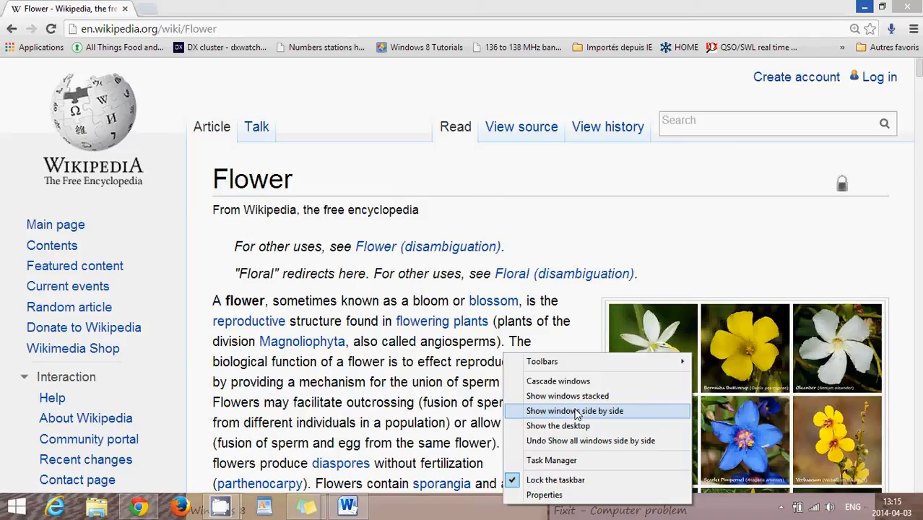
Step: Show Chrome and Word side by side, then scroll down the Flower article
click(574, 410)
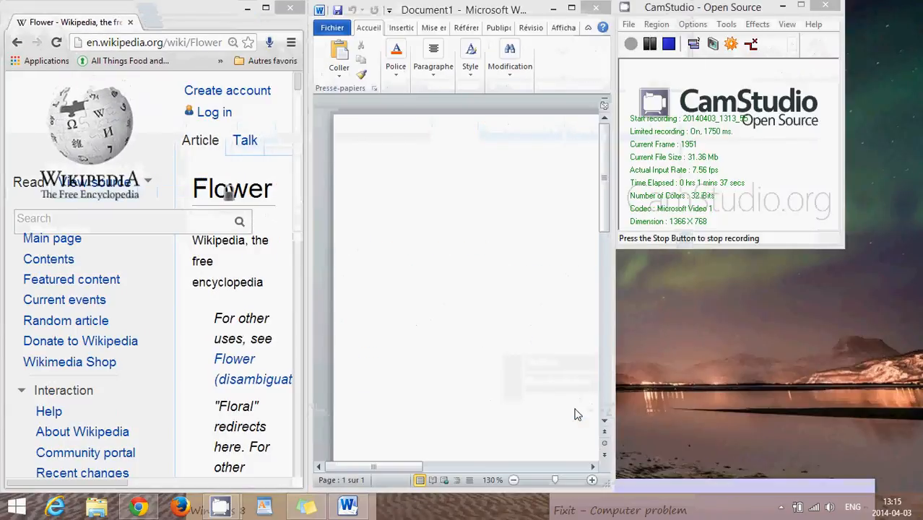
mouse_move(705, 91)
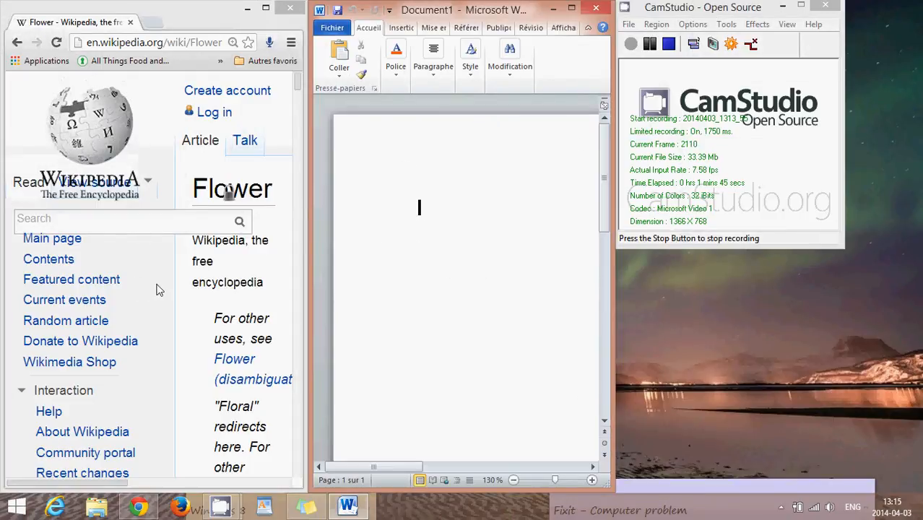
scroll(down, 3)
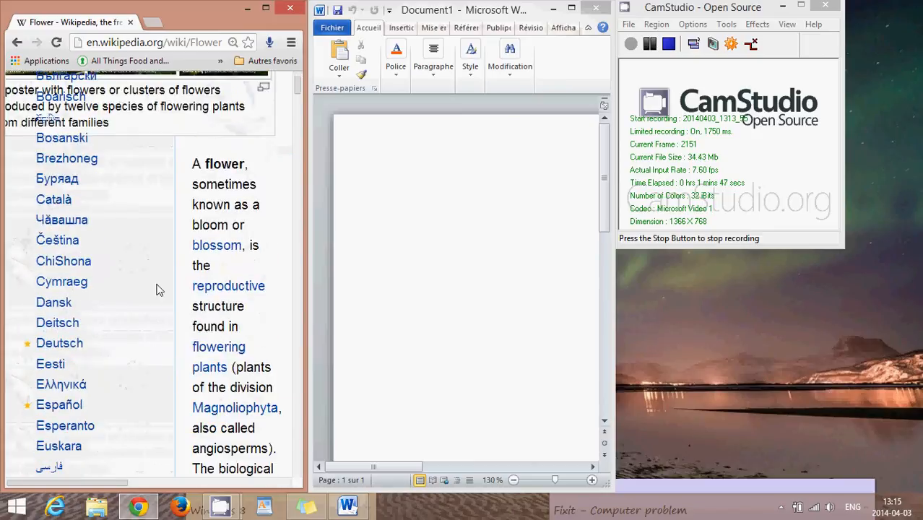
scroll(down, 3)
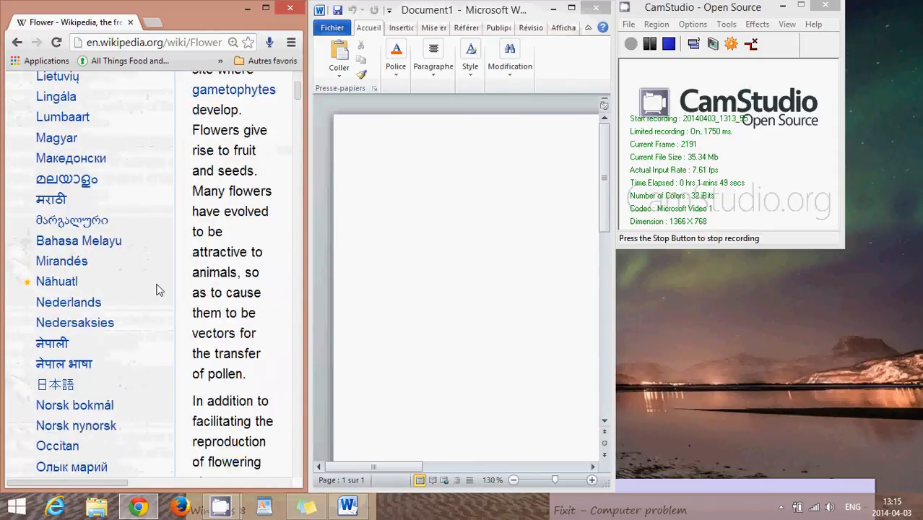
scroll(down, 3)
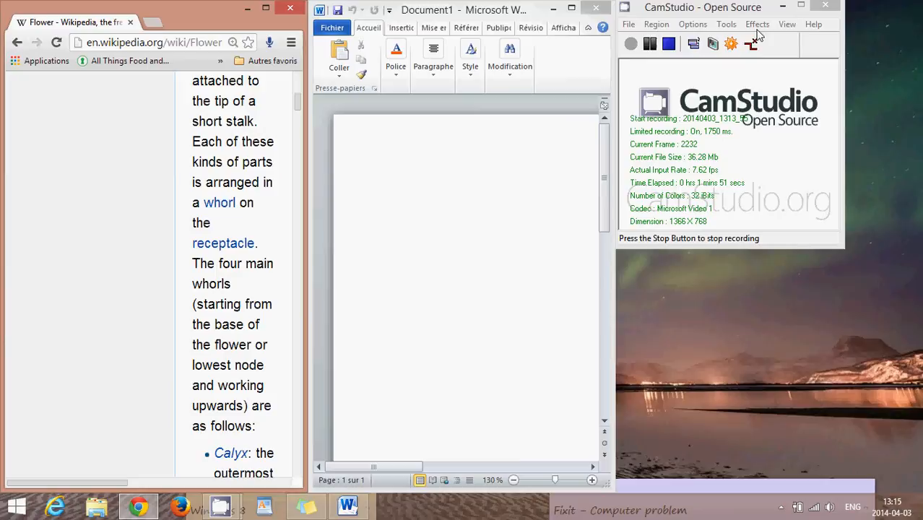
click(783, 7)
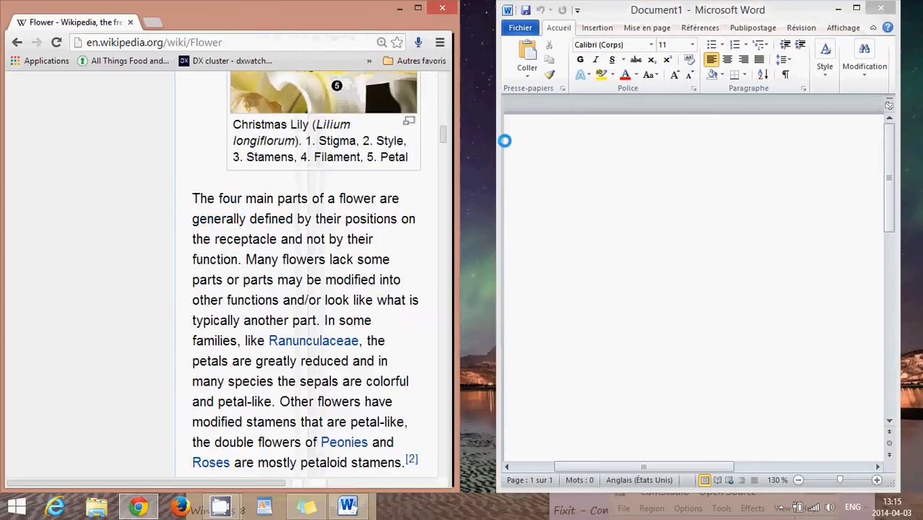
scroll(down, 3)
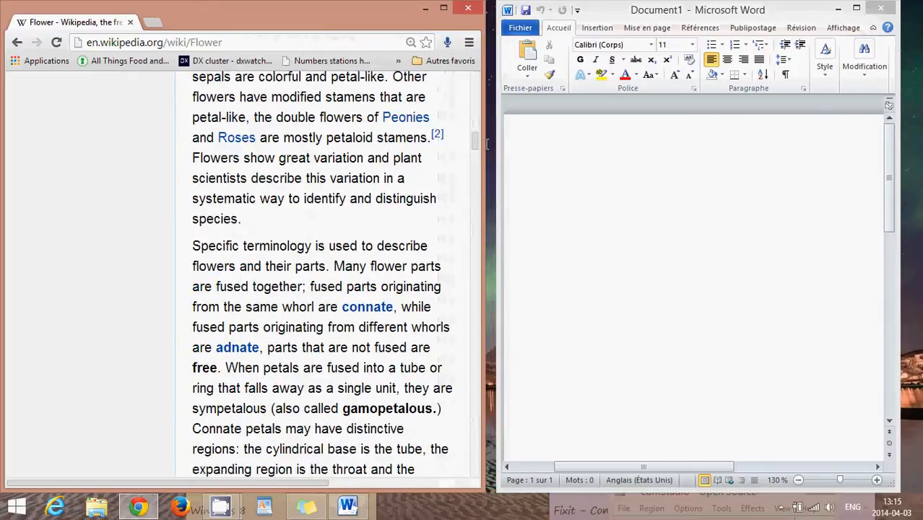
scroll(down, 3)
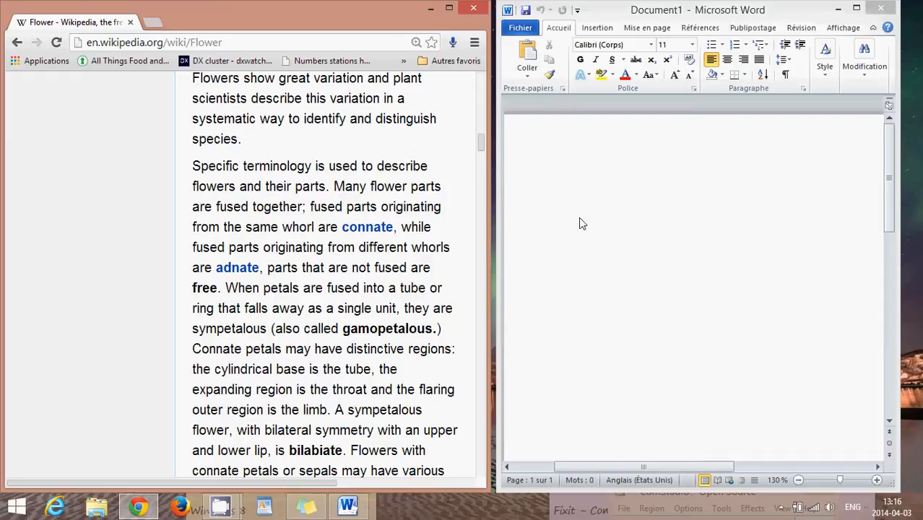
Step: Type 'Word on a document' into the blank Word page
text(Word o)
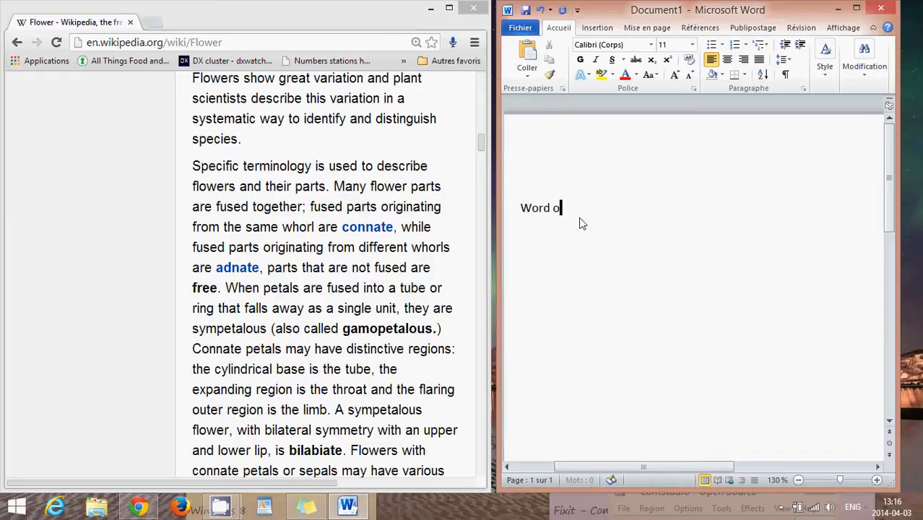
text(n a document)
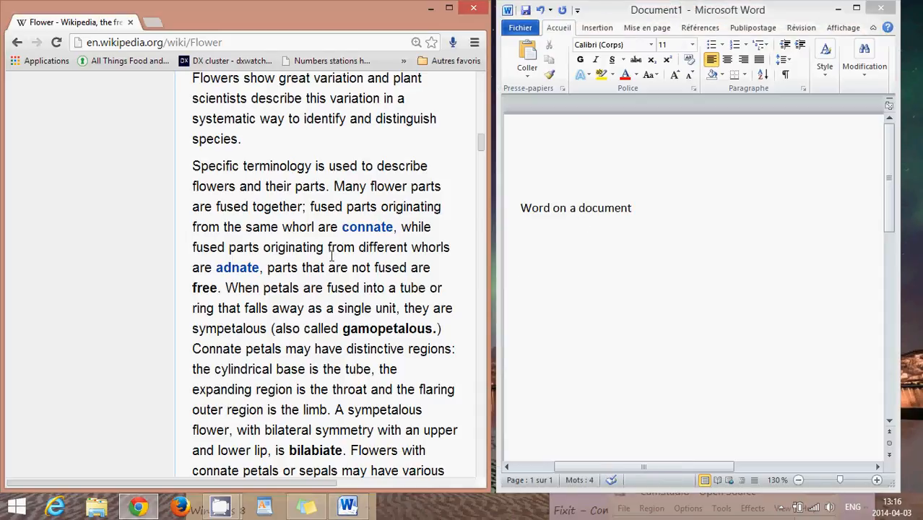
mouse_move(354, 286)
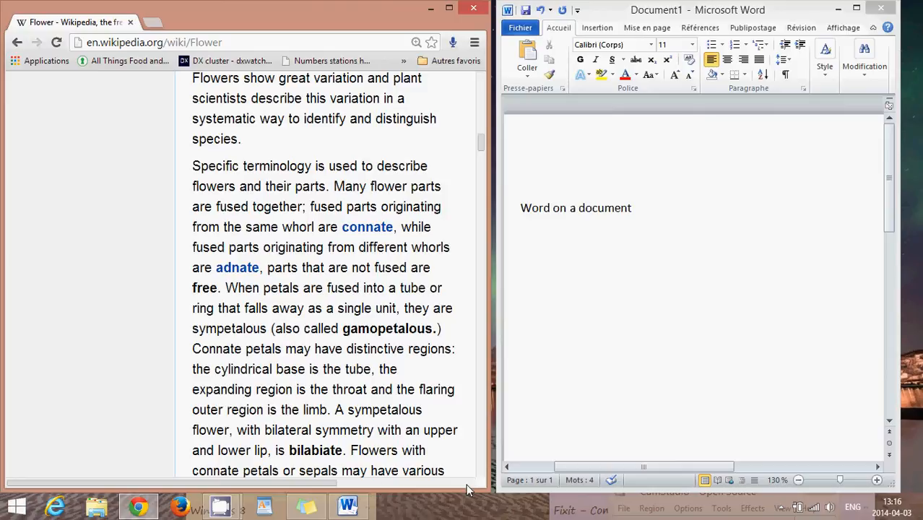
mouse_move(495, 508)
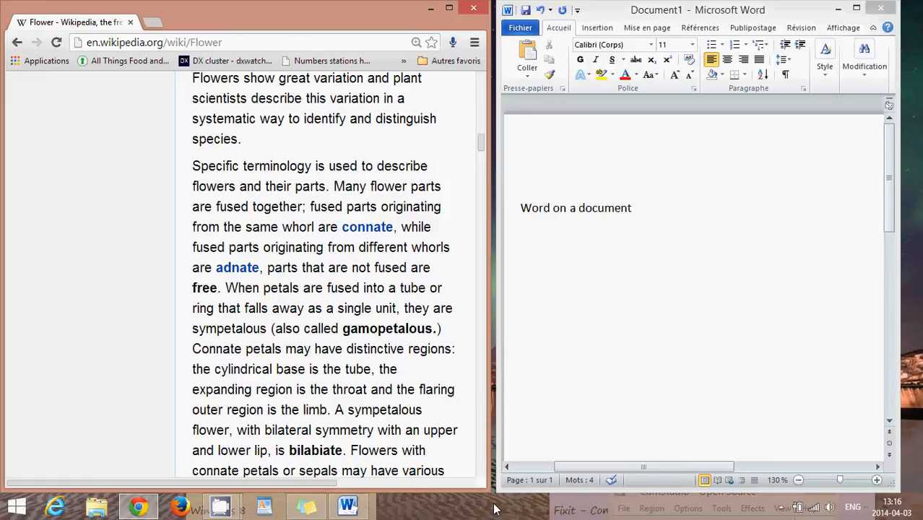
Step: Choose Undo Show all windows side by side from the taskbar menu
right_click(495, 505)
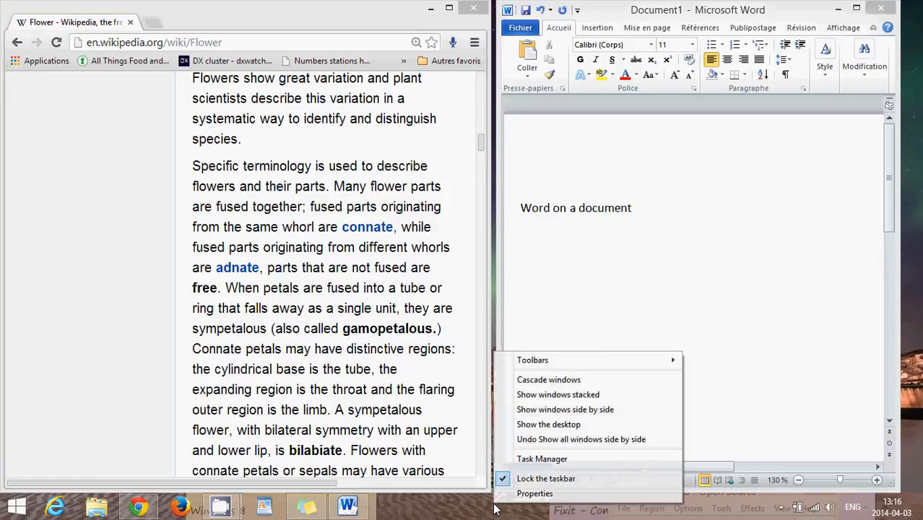
mouse_move(549, 424)
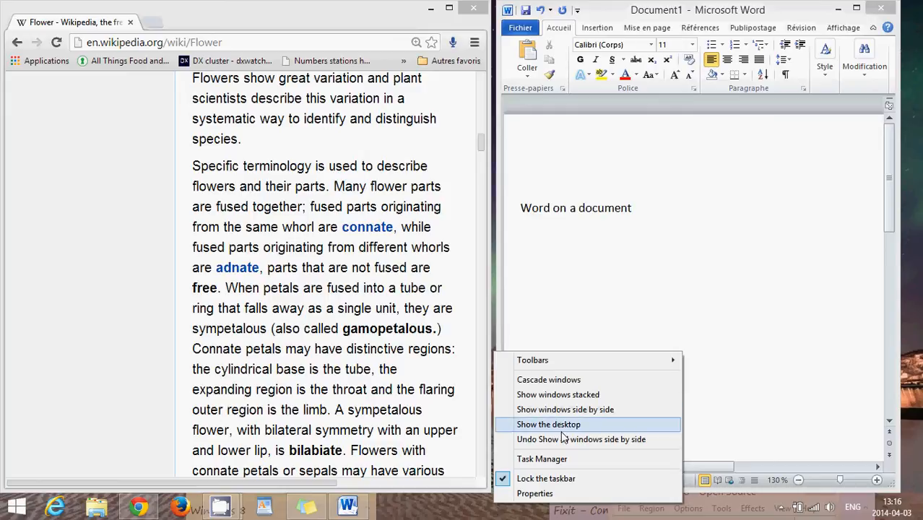
click(549, 424)
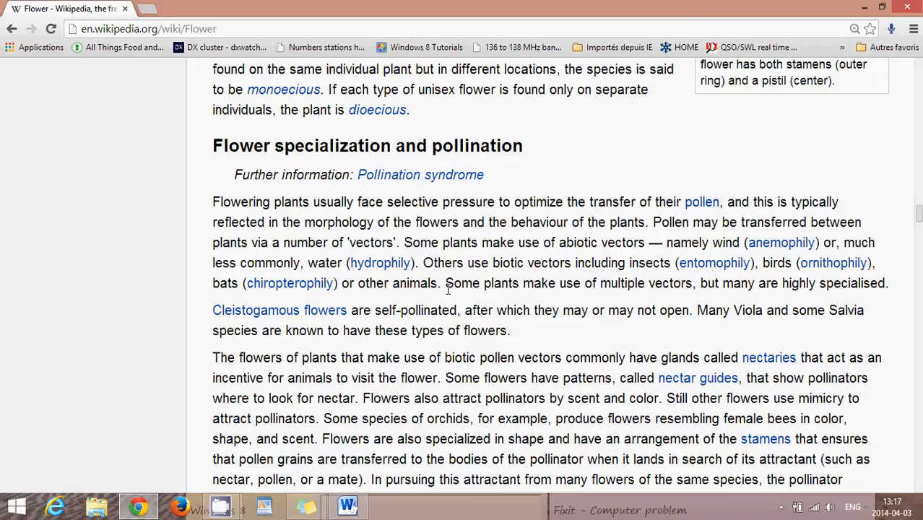
mouse_move(205, 184)
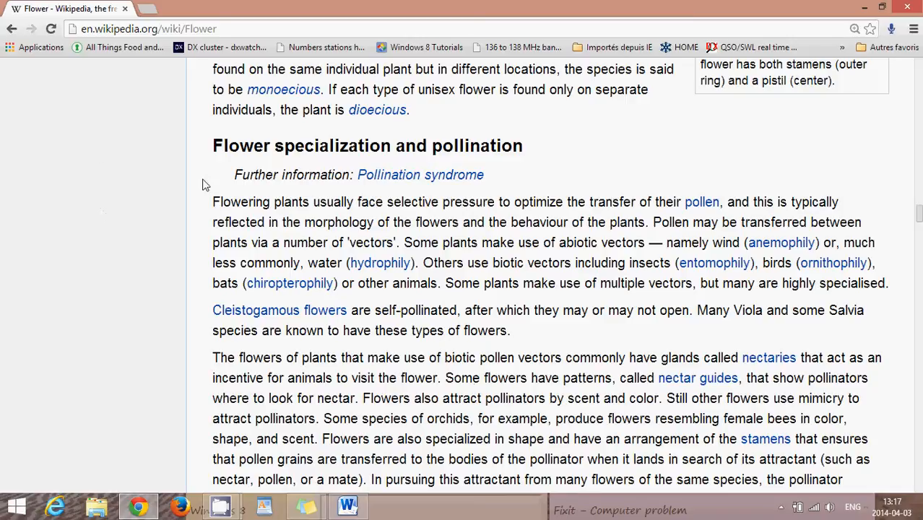
mouse_move(583, 511)
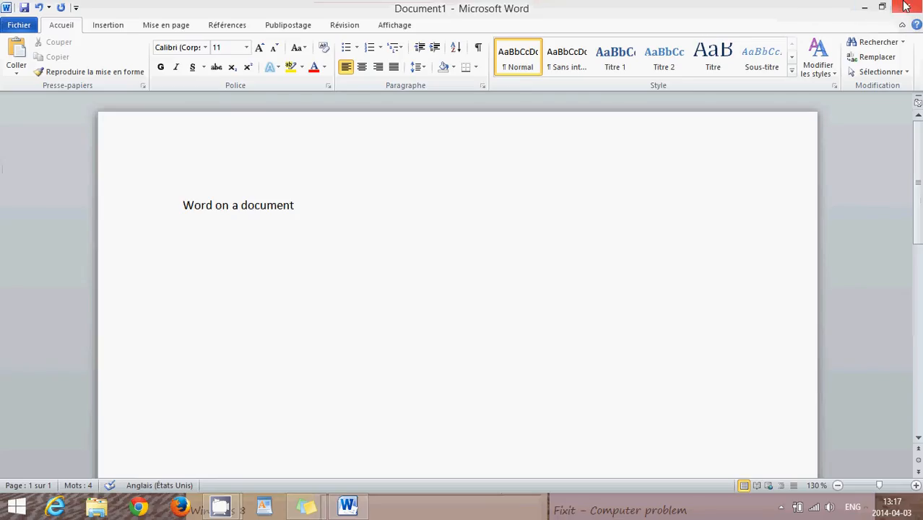
Step: Close the Word document, discarding changes with Ne pas enregistrer
click(906, 7)
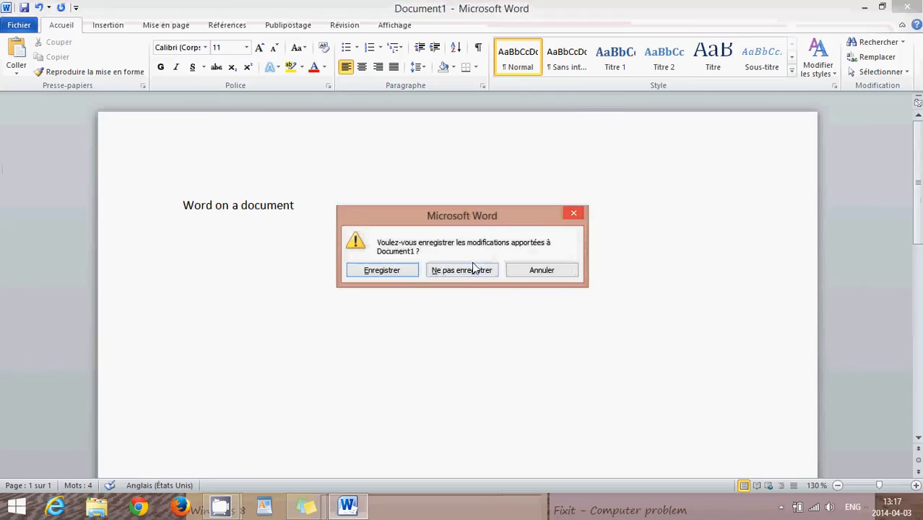
click(461, 269)
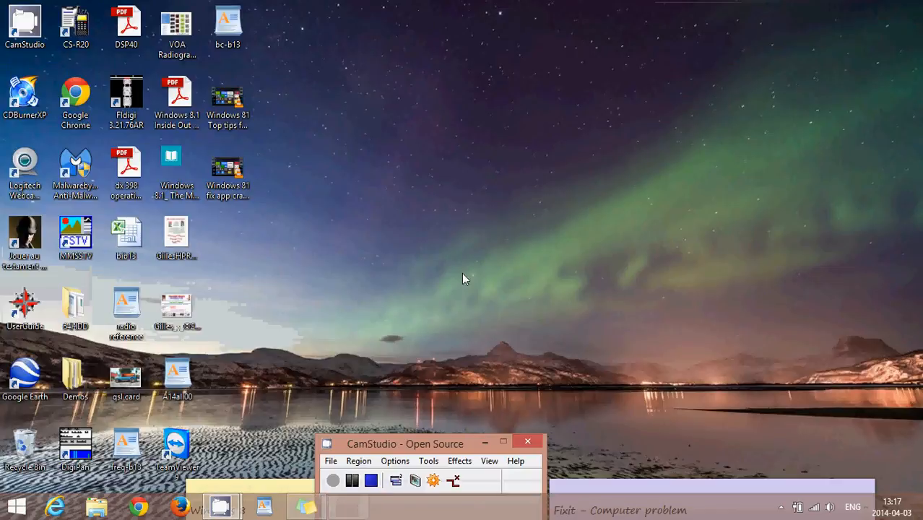
click(16, 506)
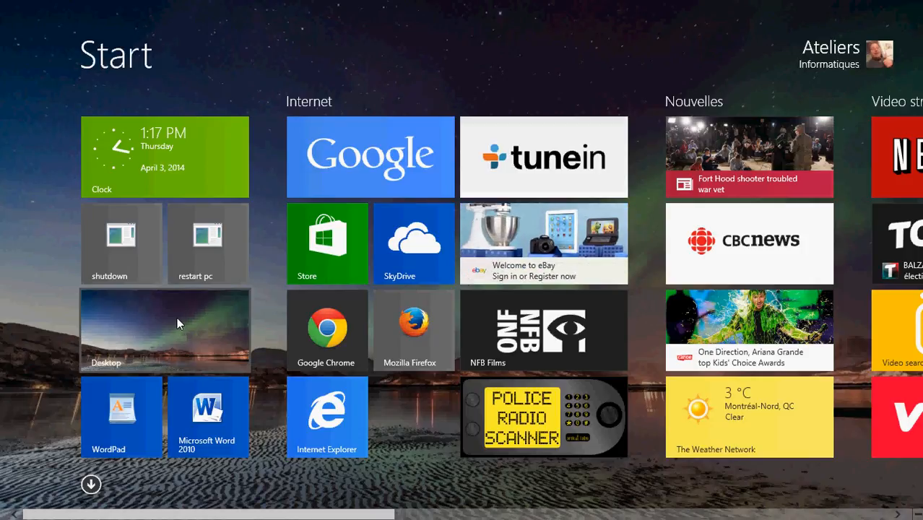
click(164, 330)
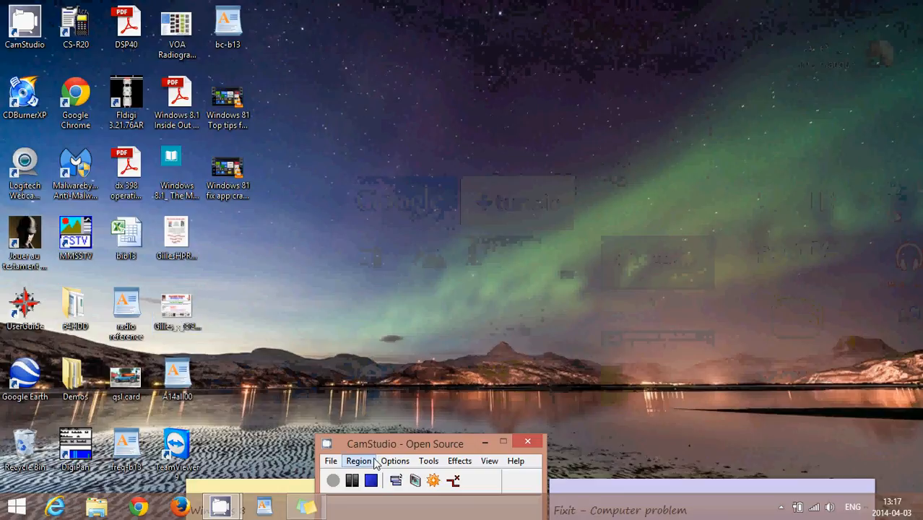